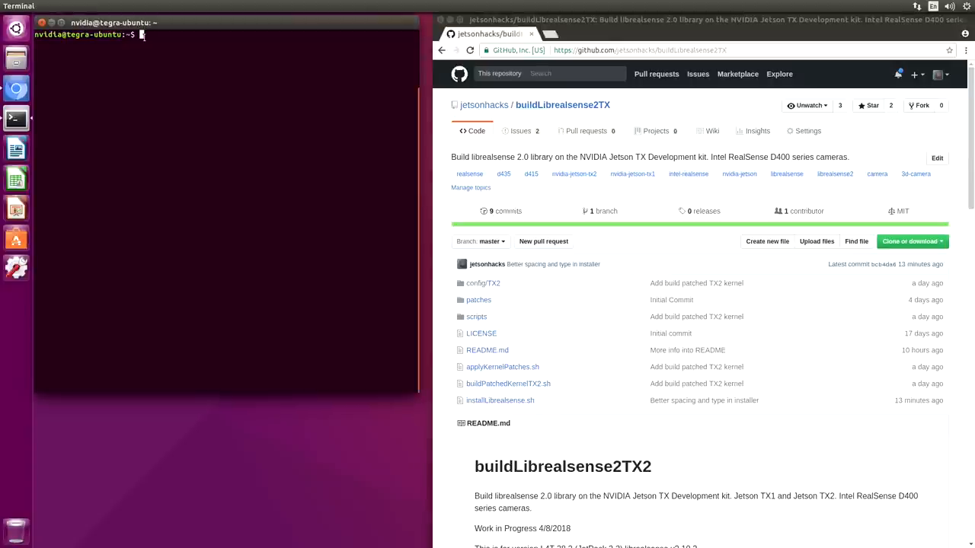
# Clone github.com/jetsonhacks/buildLibrealsense2TX.git and change into the buildLibrealsense2TX folder.
pyautogui.write('git clone')
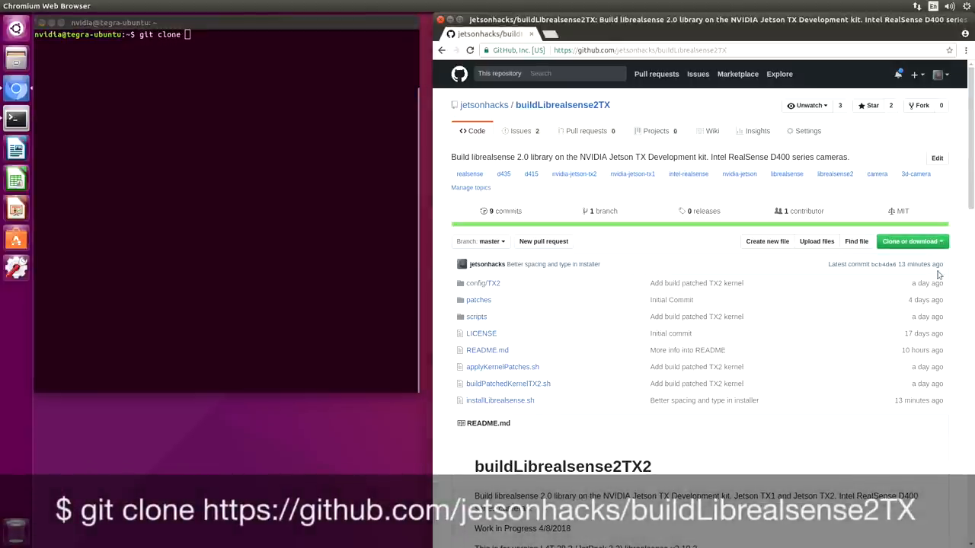
pyautogui.click(911, 242)
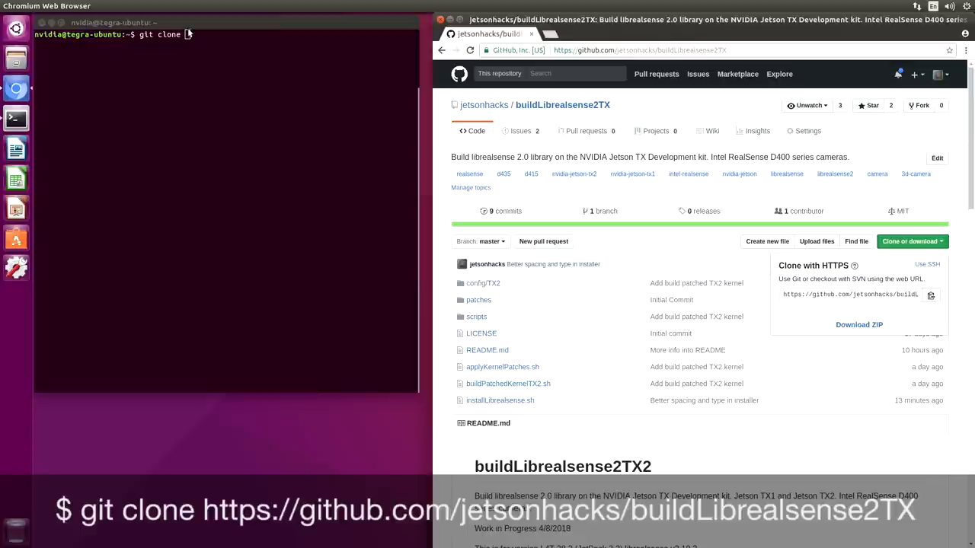
pyautogui.write('https://github.com/jetsonhacks/buildLibrealsense2TX.git')
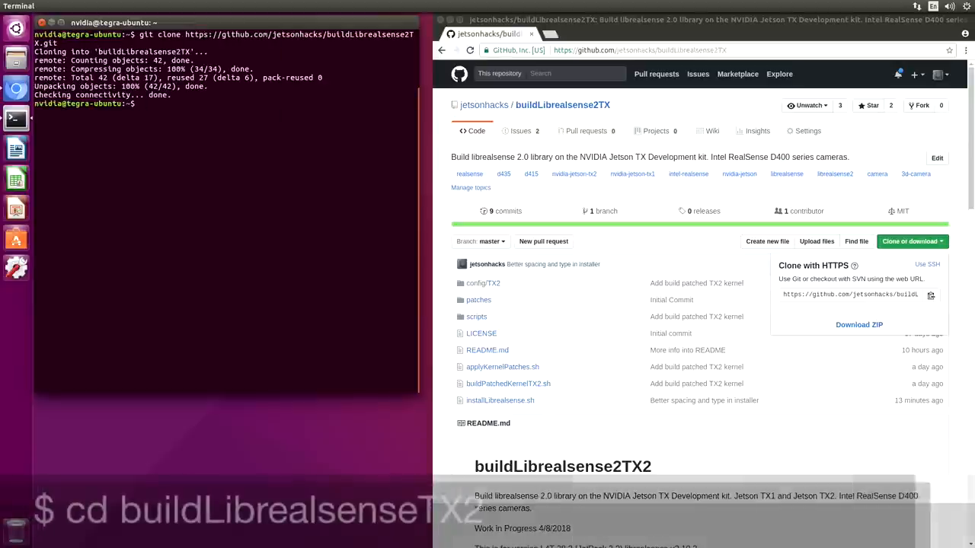
pyautogui.write('cd')
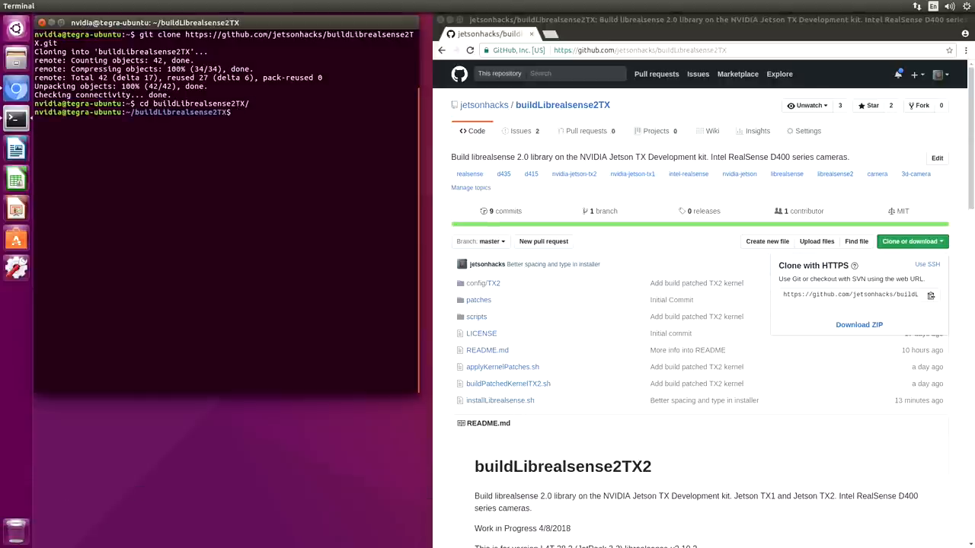
pyautogui.moveTo(575, 336)
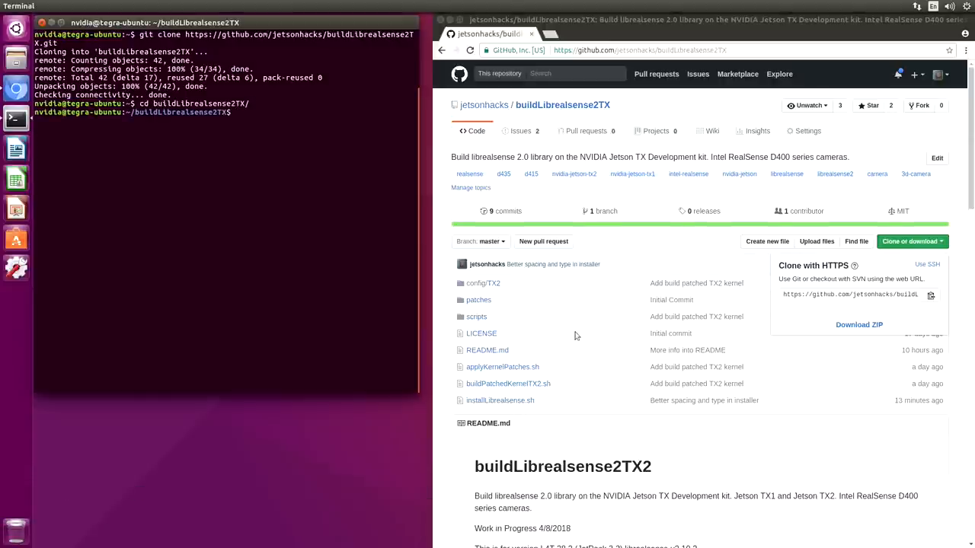
pyautogui.scroll(-3)
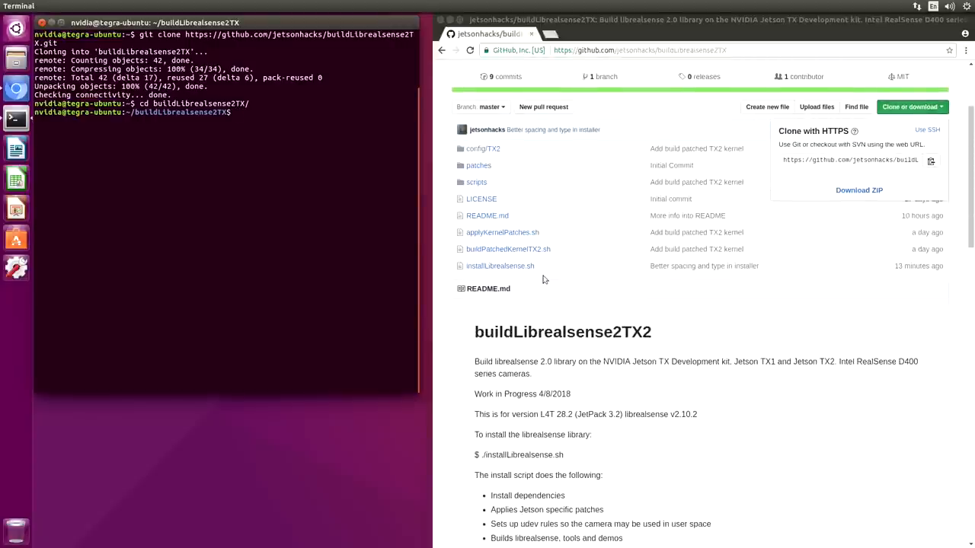
pyautogui.scroll(-3)
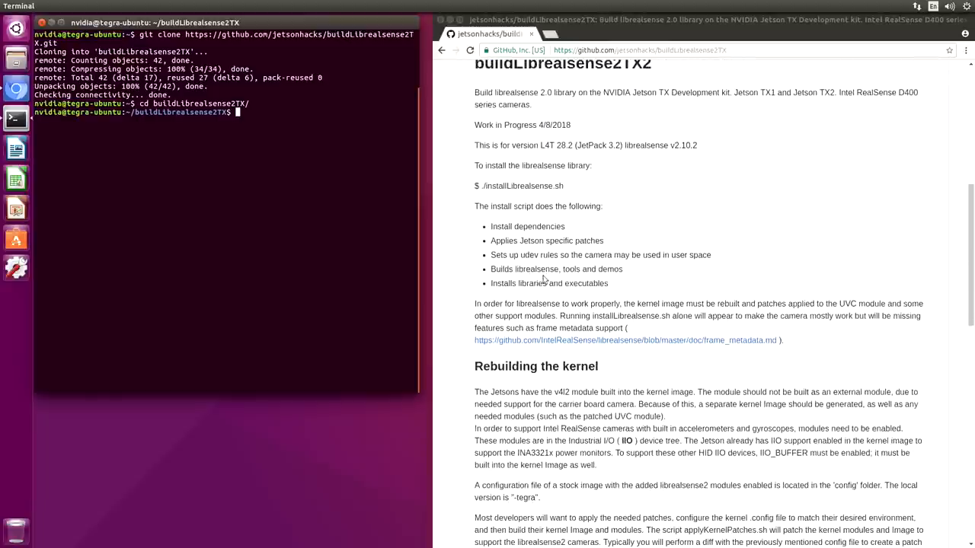
pyautogui.moveTo(564, 230)
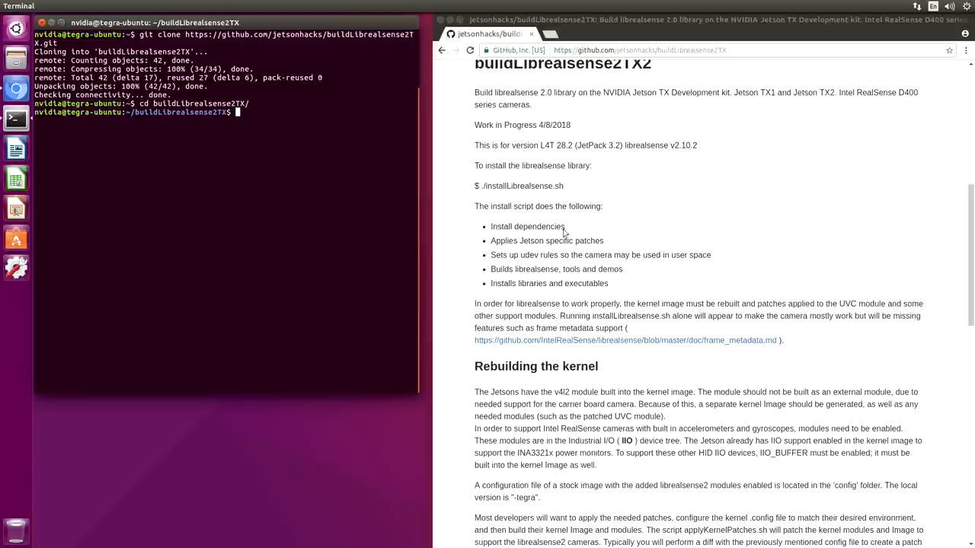
pyautogui.moveTo(524, 252)
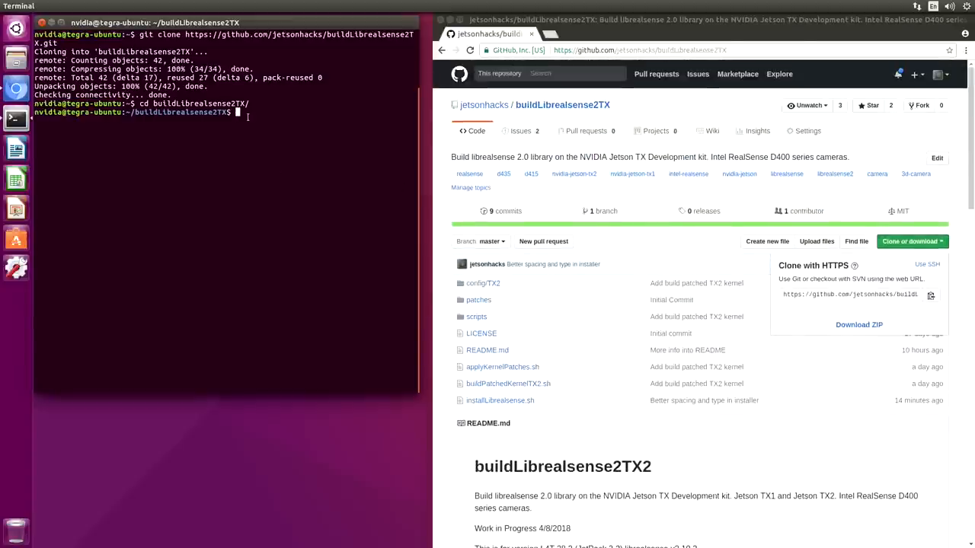
# Run ./installLibrealsense.sh, then move into /usr/local/bin.
pyautogui.write('./inst')
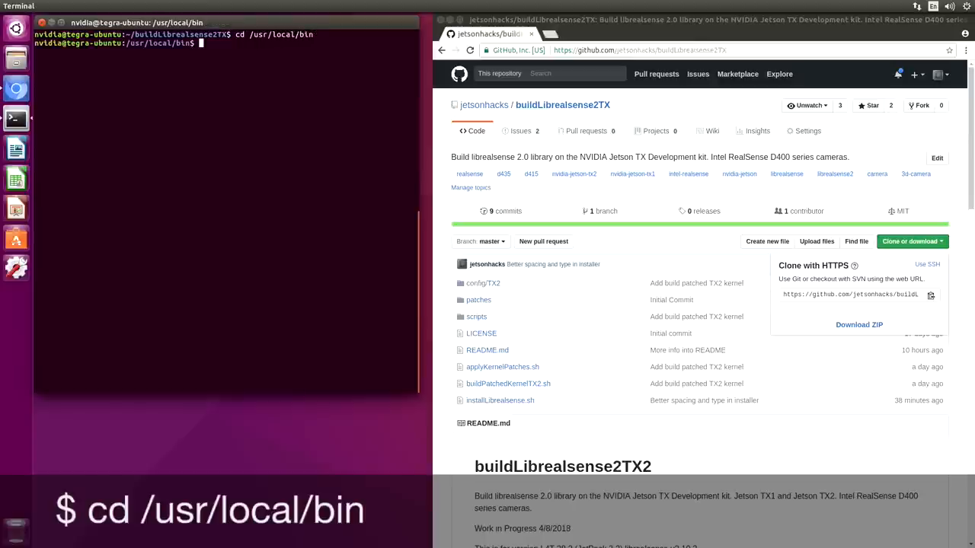
# List /usr/local/bin, launch realsense-viewer and switch on the RGB Camera stream.
pyautogui.write('ls')
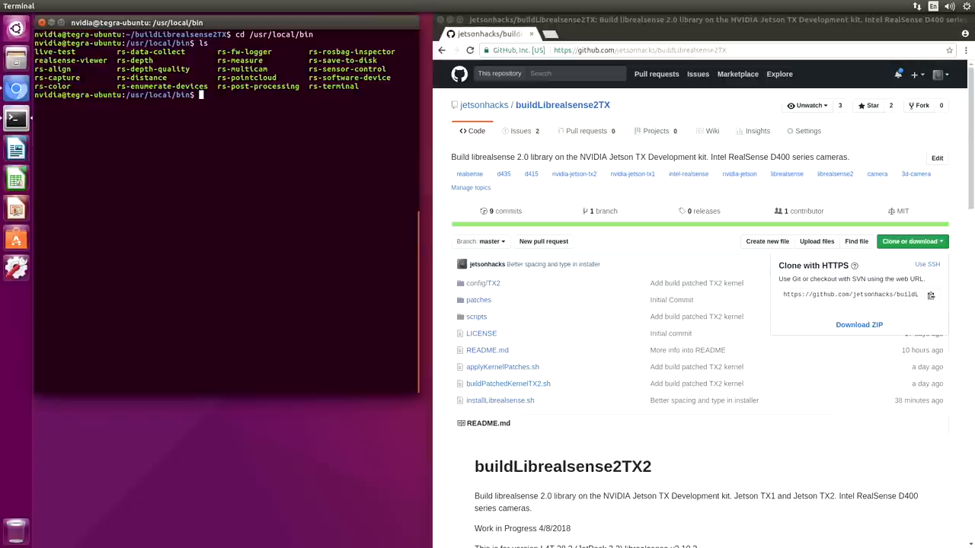
pyautogui.write('./realsense-viewer')
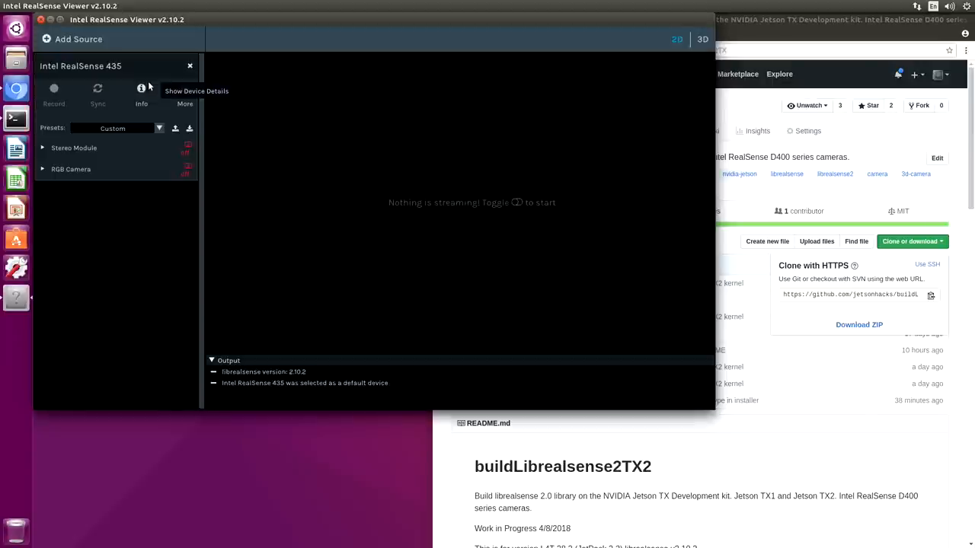
pyautogui.moveTo(189, 171)
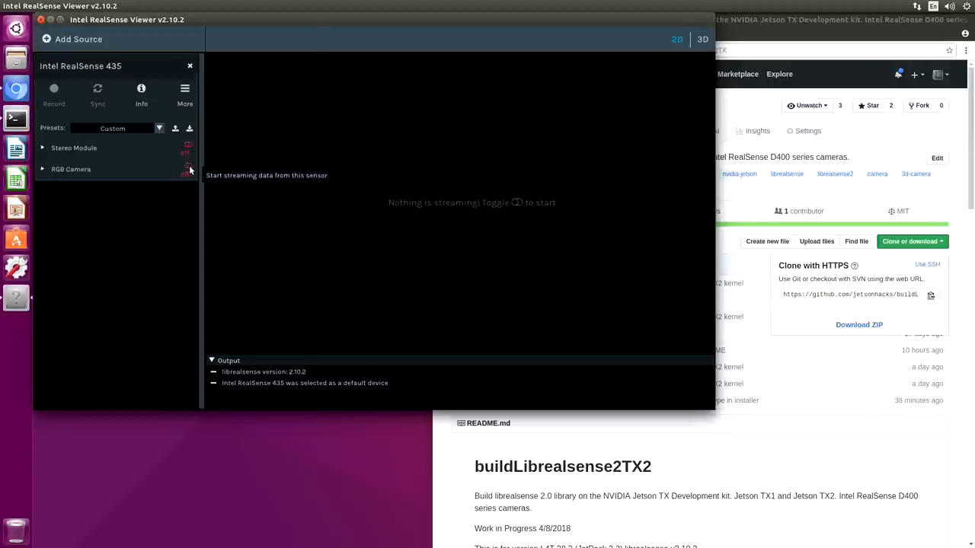
pyautogui.click(187, 169)
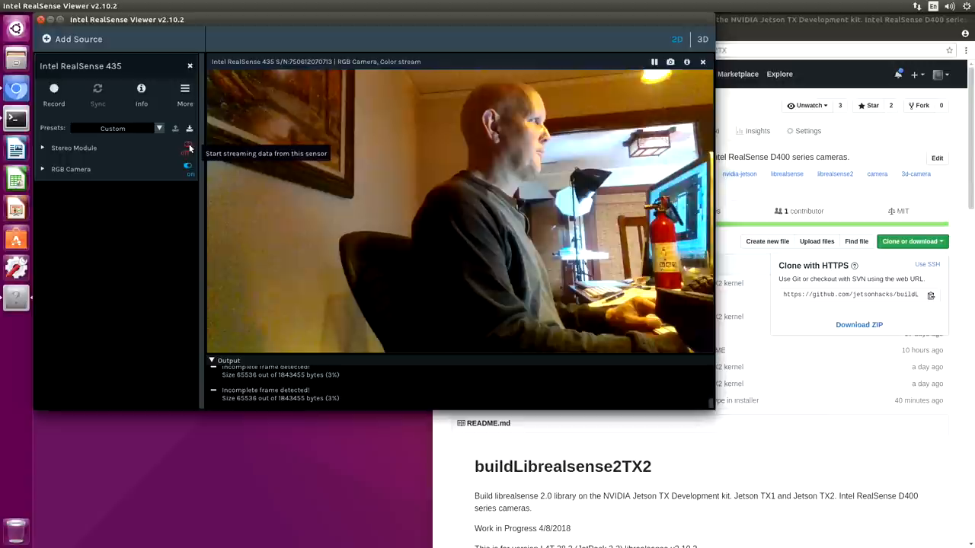
pyautogui.click(188, 148)
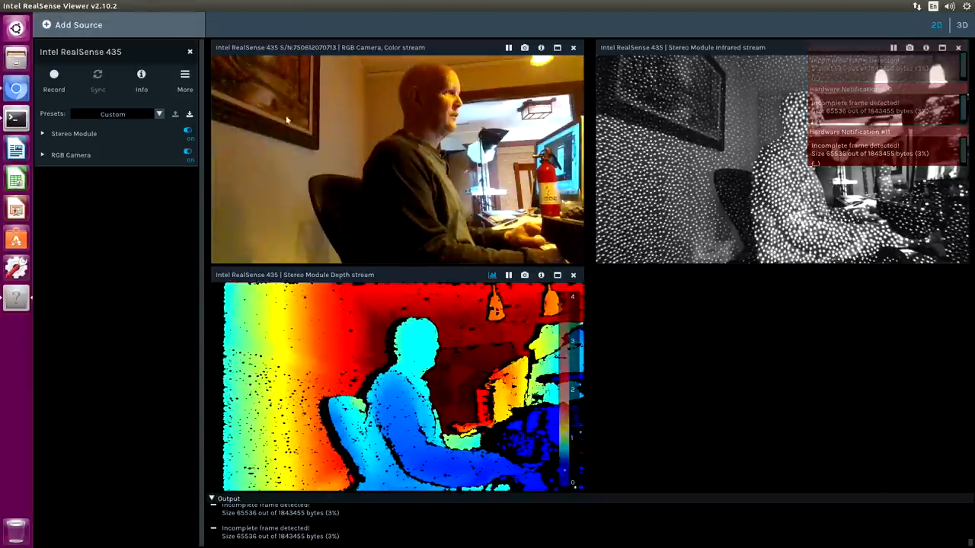
pyautogui.moveTo(411, 151)
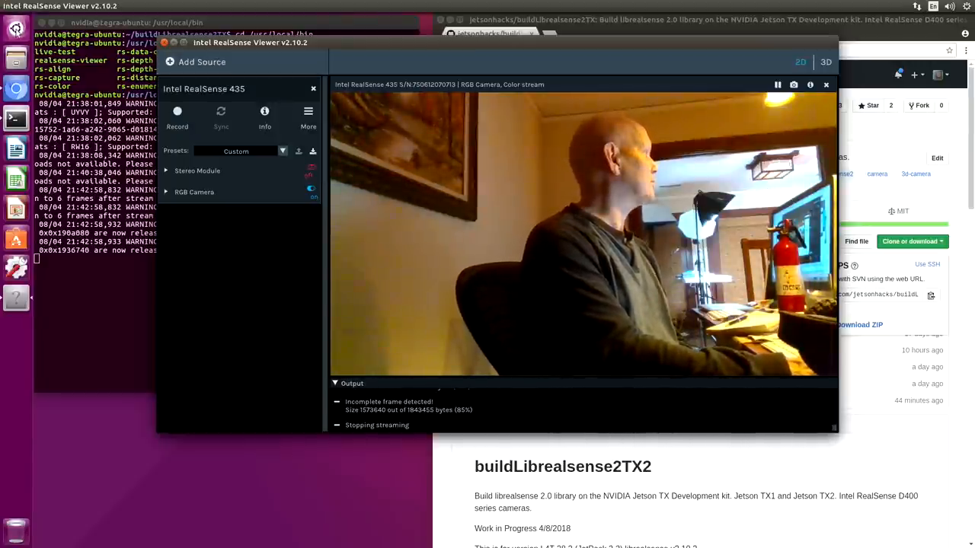
# Show System Monitor resources, set a MAXP_CORE power mode, and restart Stereo Module streaming.
pyautogui.click(16, 329)
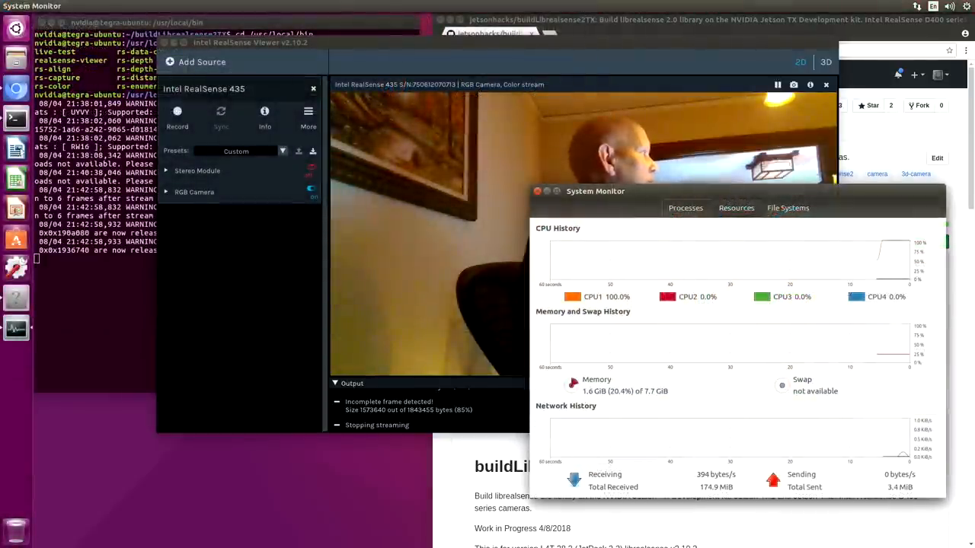
pyautogui.rightClick(15, 118)
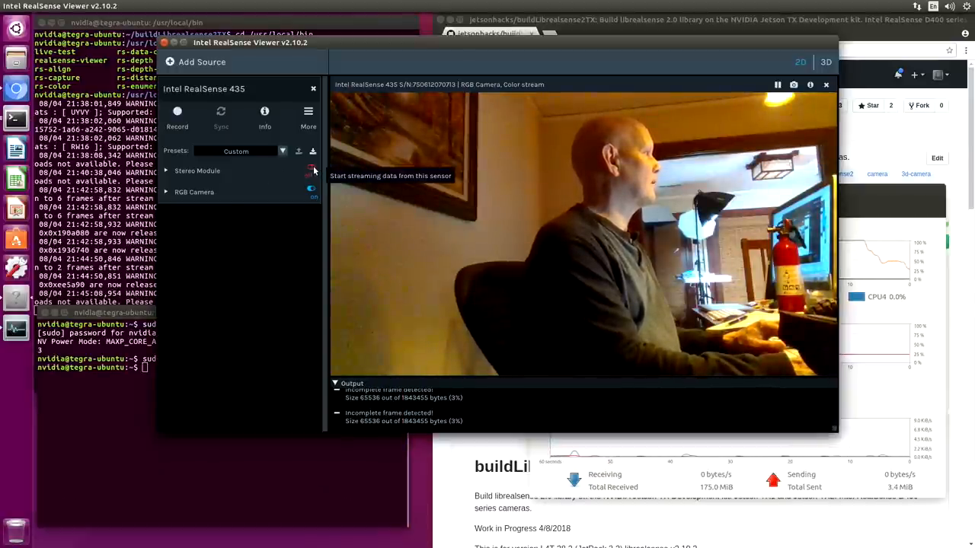
pyautogui.click(311, 167)
pyautogui.write('Syste')
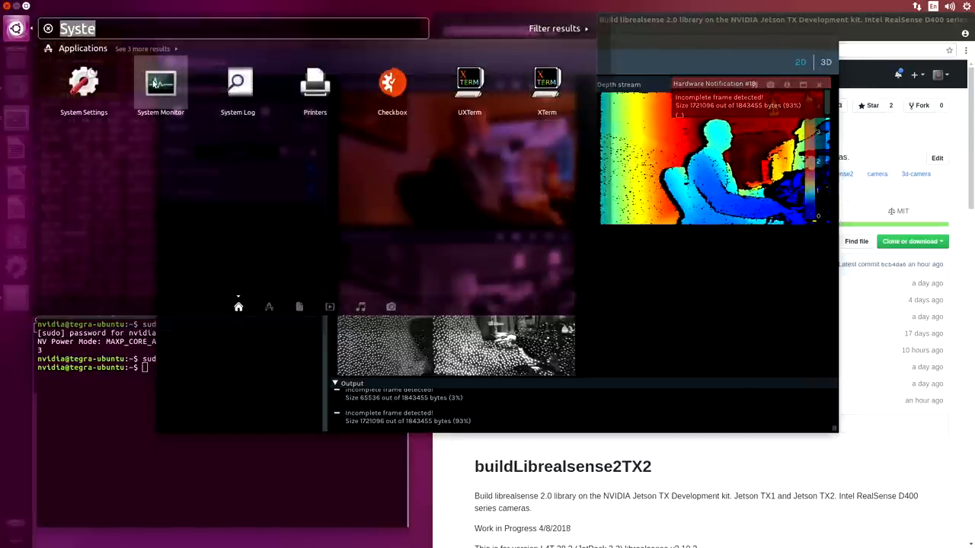
# Dismiss the Dash search and quit RealSense Viewer, keeping Terminal and Chromium open.
pyautogui.click(160, 83)
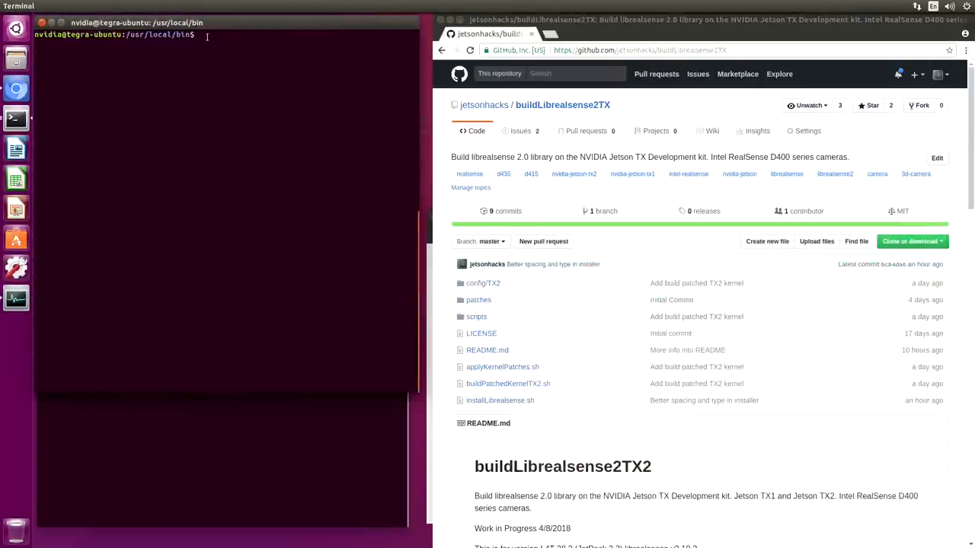
# Return to ~/buildLibrealsense2TX/ and list its scripts, patches, LICENSE and README.
pyautogui.write('cd ~/buildLibrea')
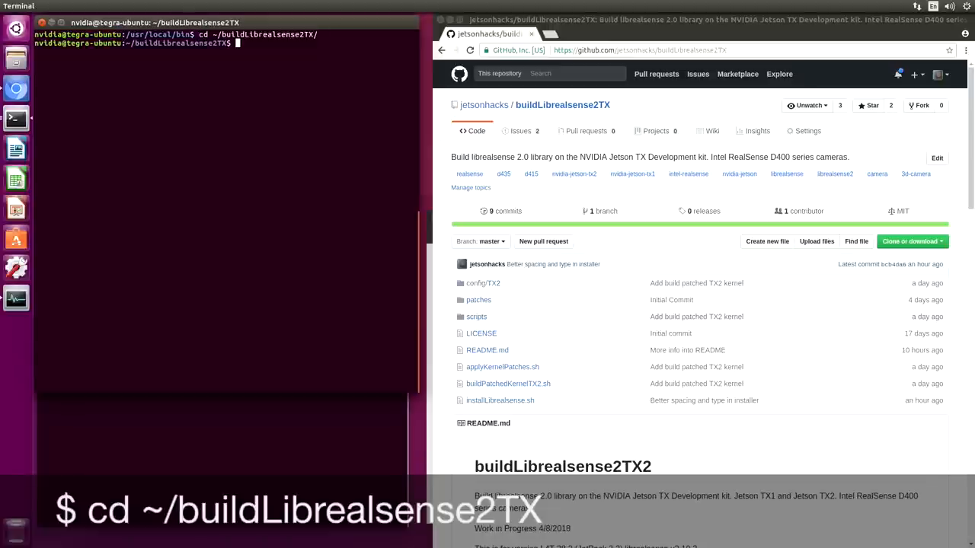
pyautogui.write('ls')
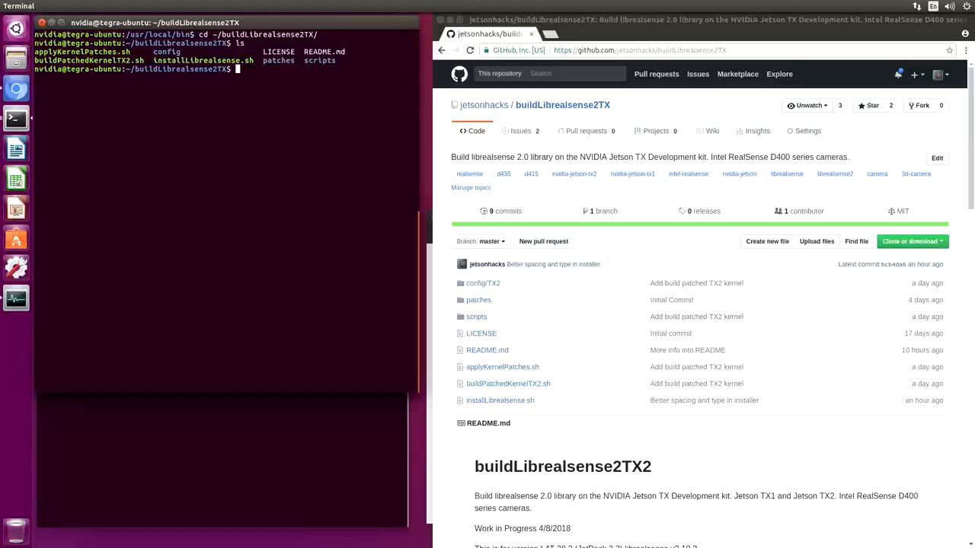
pyautogui.moveTo(507, 384)
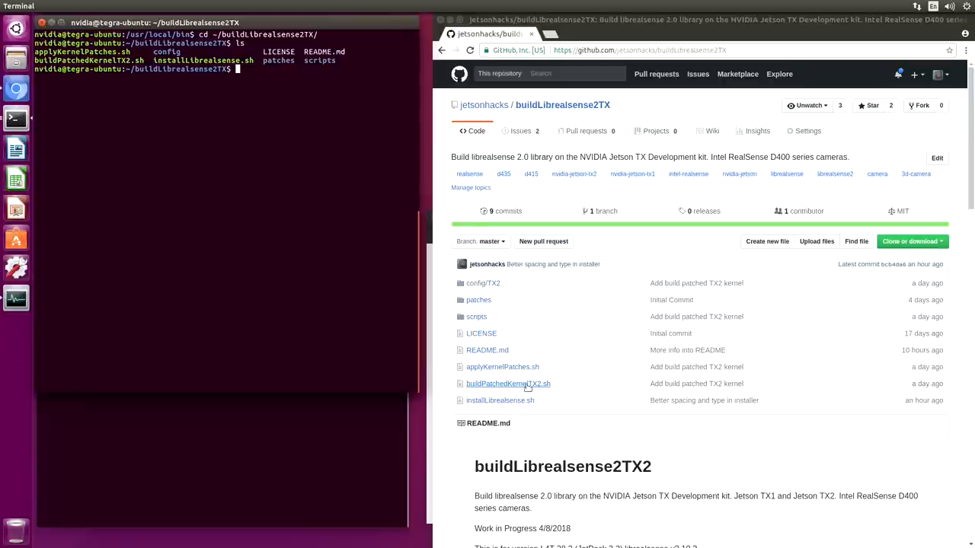
# Review buildPatchedKernelTX2.sh on GitHub through its patch, build, cleanup and reboot steps.
pyautogui.click(508, 384)
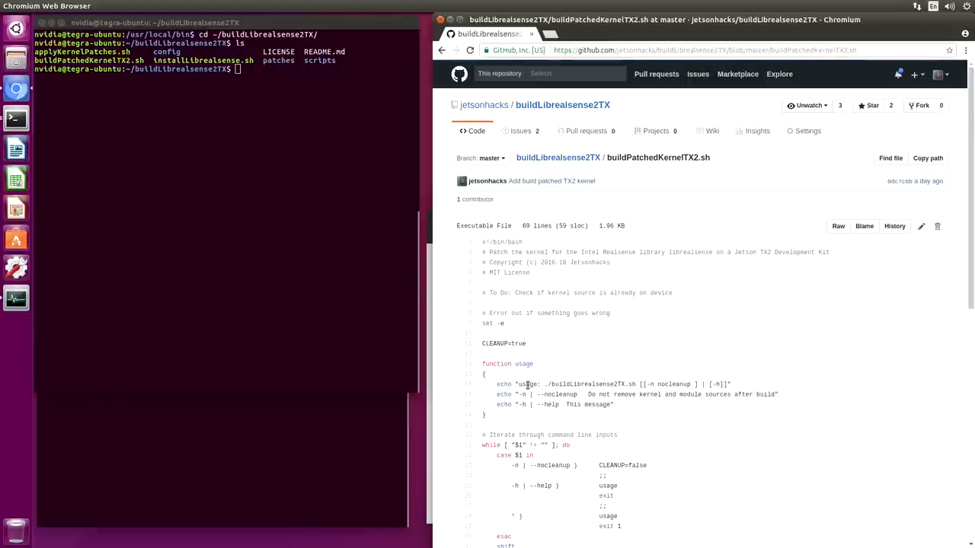
pyautogui.scroll(-3)
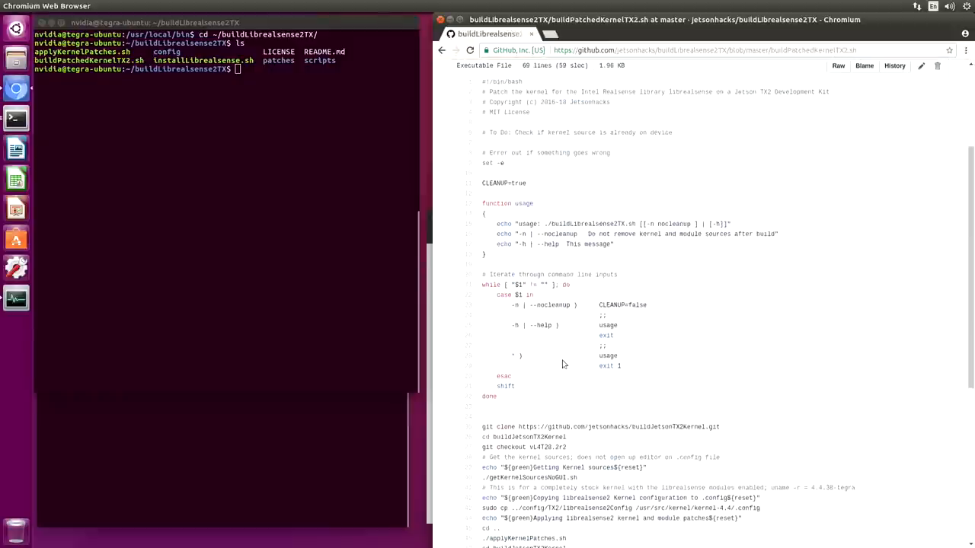
pyautogui.scroll(-3)
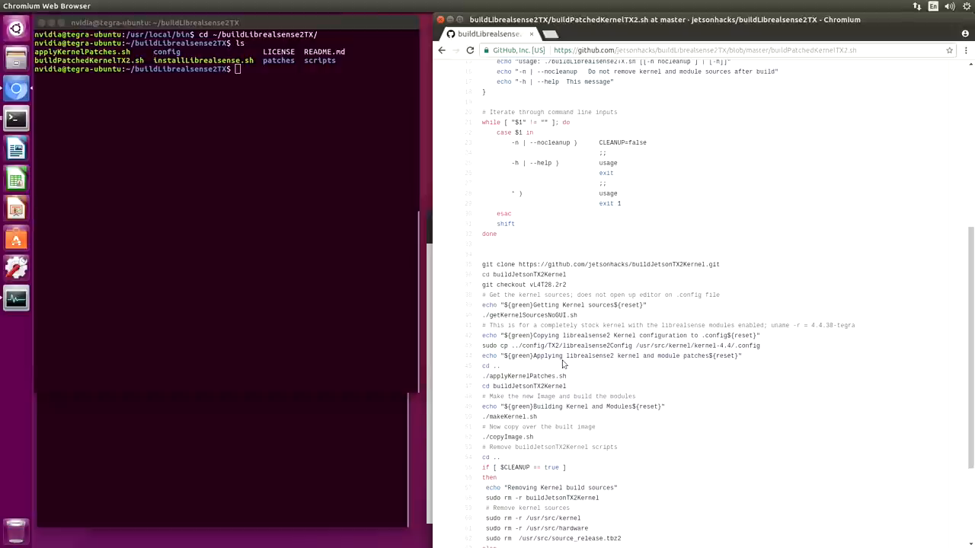
pyautogui.scroll(-3)
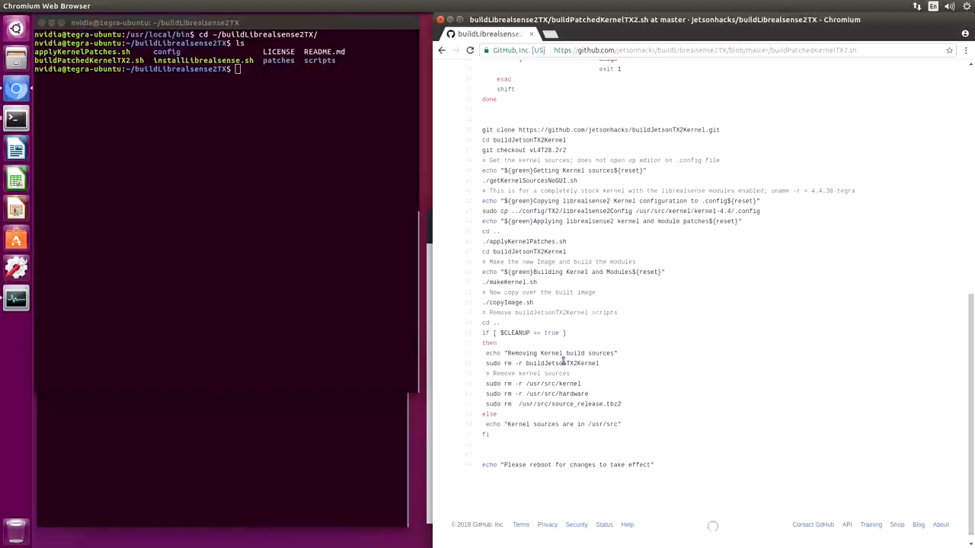
pyautogui.moveTo(615, 249)
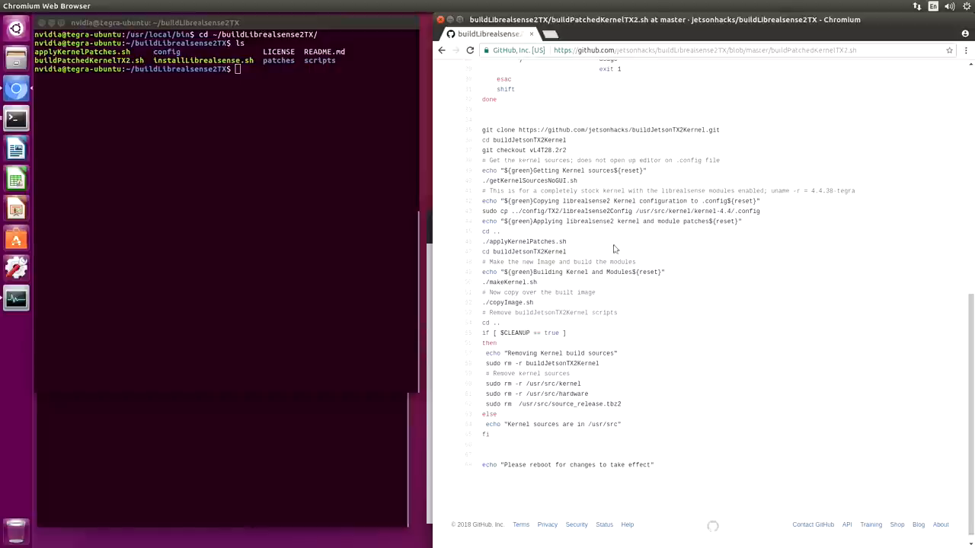
pyautogui.moveTo(673, 315)
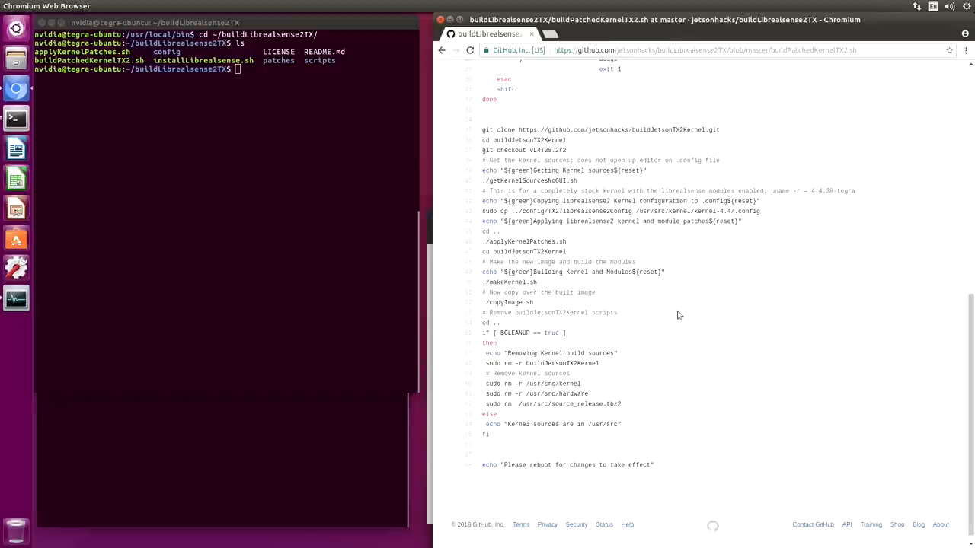
pyautogui.moveTo(676, 313)
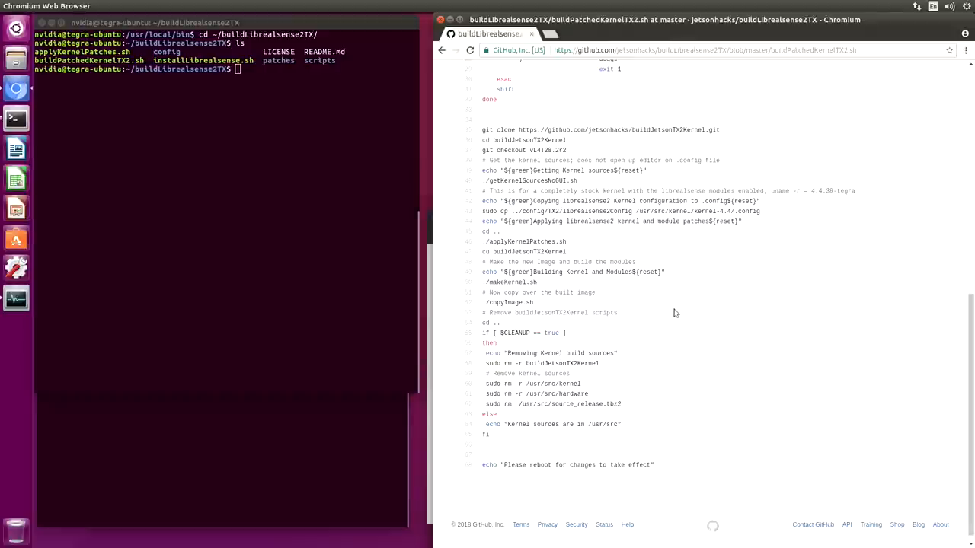
pyautogui.scroll(3)
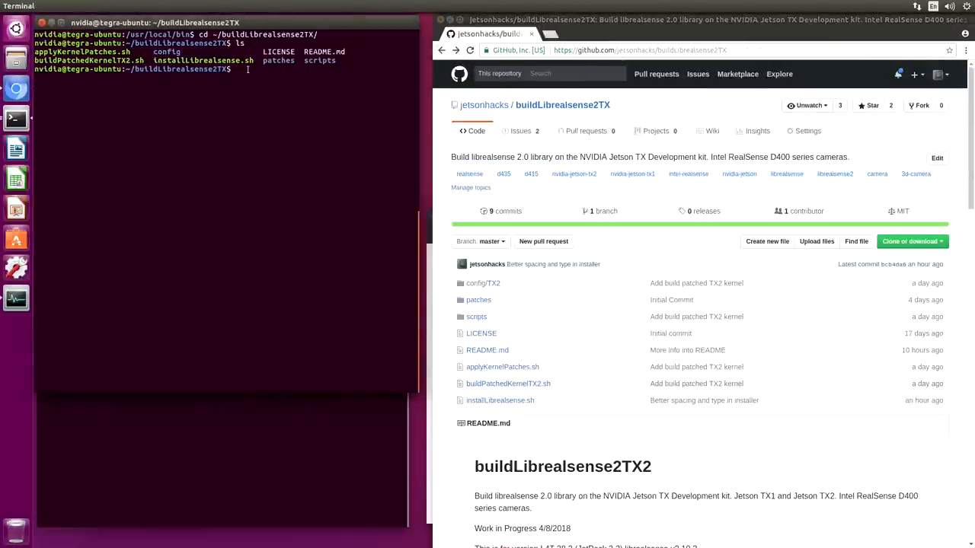
# Run ./buildPatchedKernelTX2.sh with the sudo password until modules install and reboot is requested.
pyautogui.write('./buil')
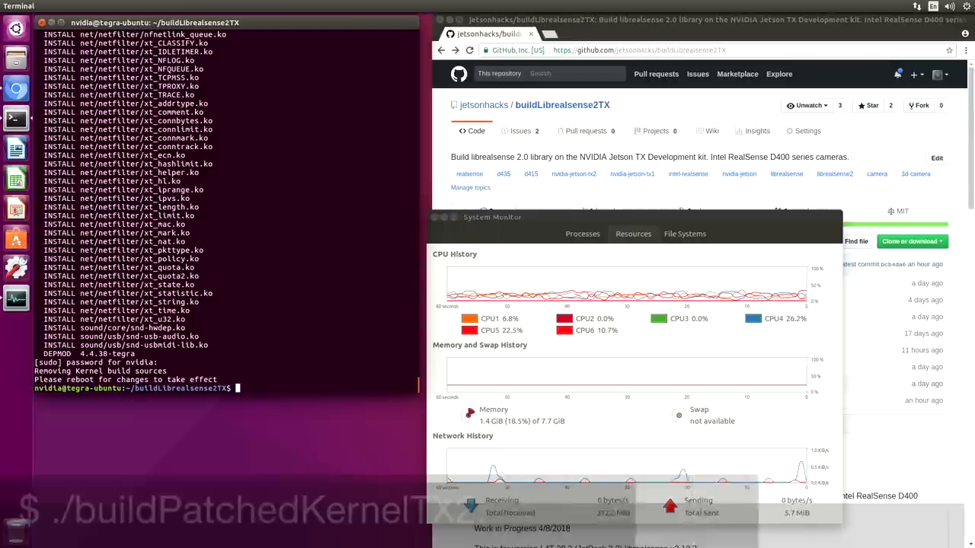
# Show ./buildPatchedKernelTX2.sh --help and highlight the --nocleanup option.
pyautogui.write('./buildPatchedKernelTX2.sh --help')
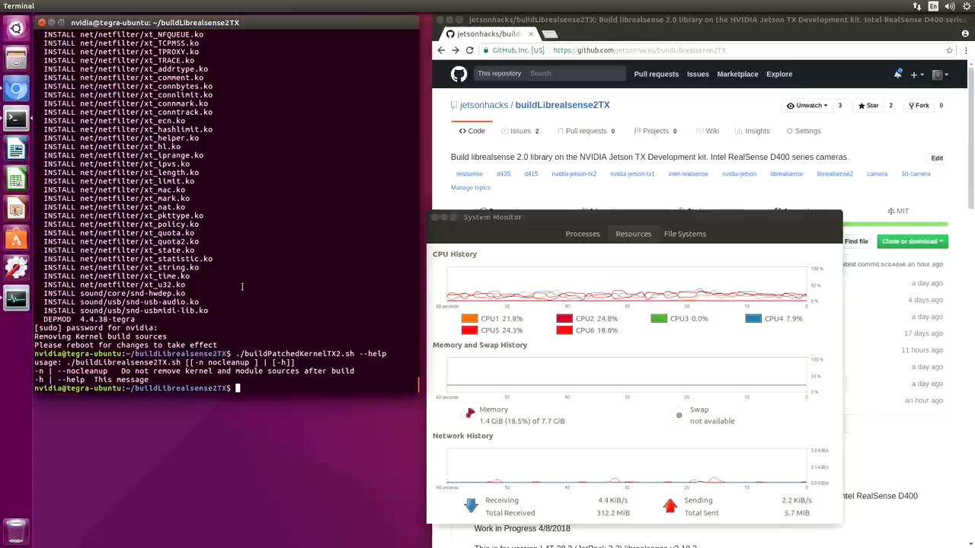
pyautogui.doubleClick(82, 371)
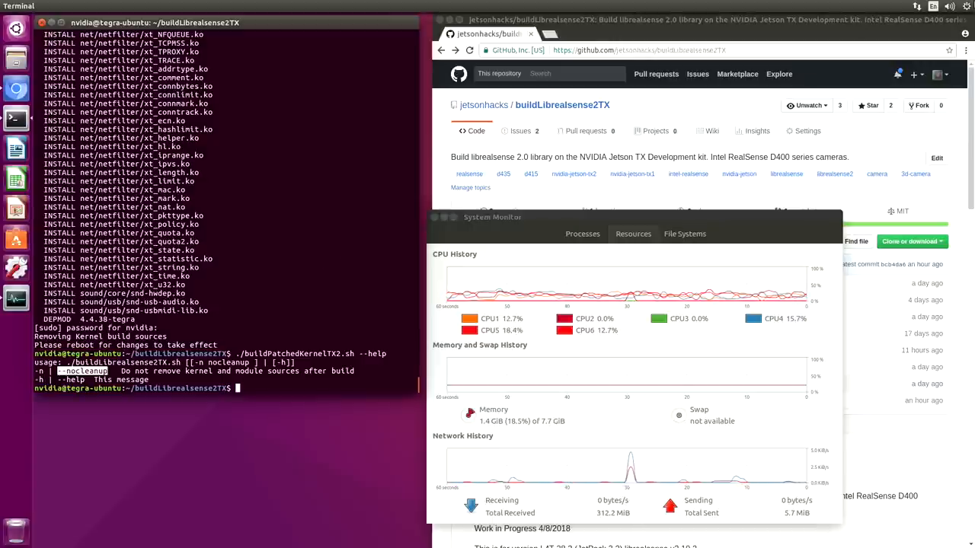
# Restart the machine to boot the patched kernel, then open a new Terminal.
pyautogui.click(967, 6)
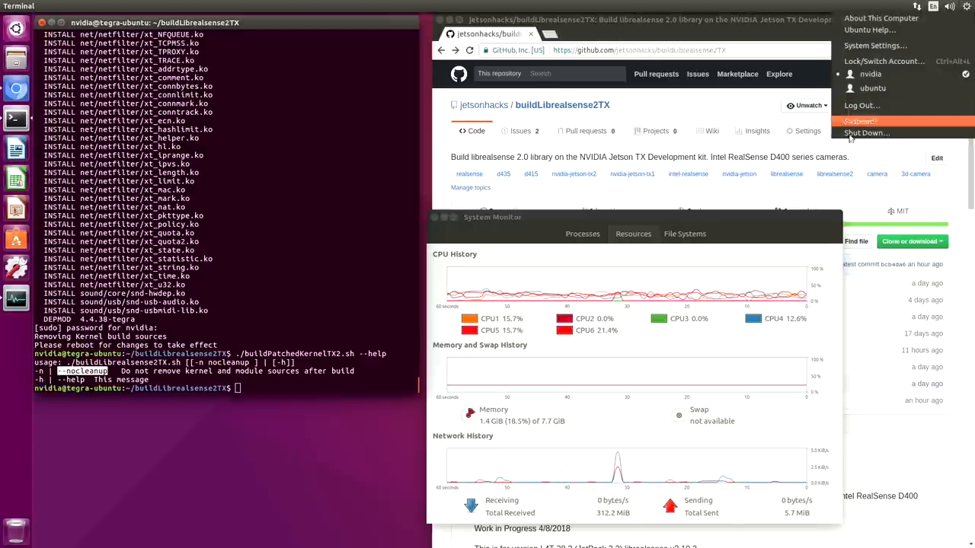
pyautogui.click(865, 133)
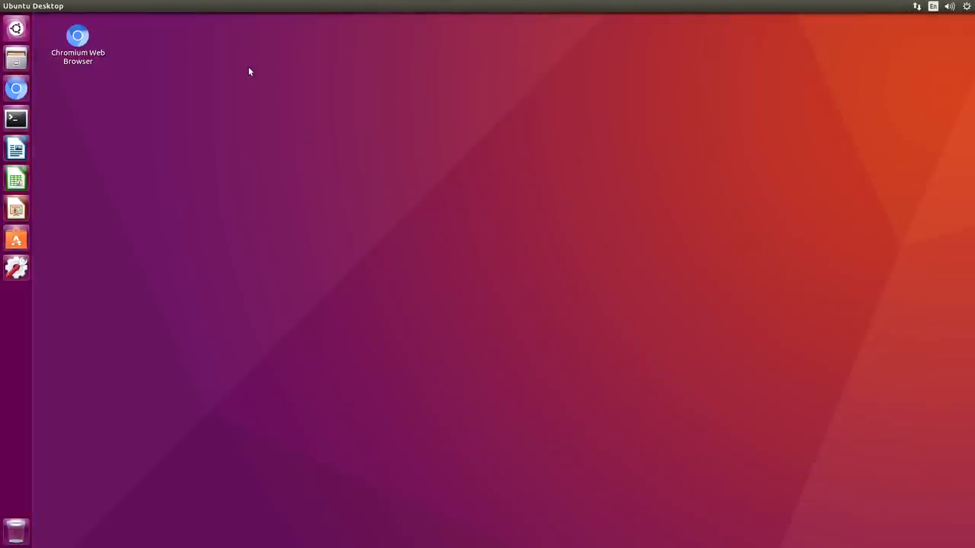
pyautogui.click(78, 37)
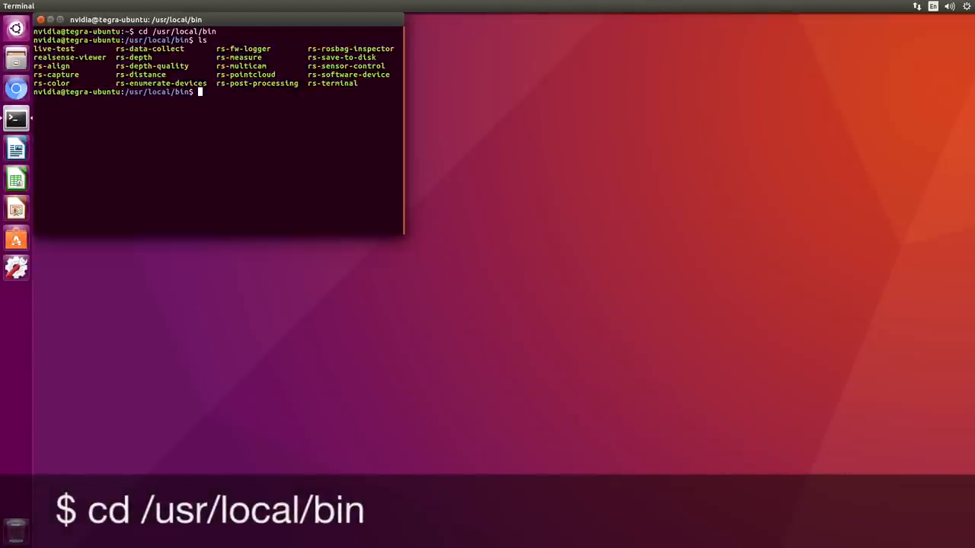
# Launch realsense-viewer from /usr/local/bin.
pyautogui.write('./')
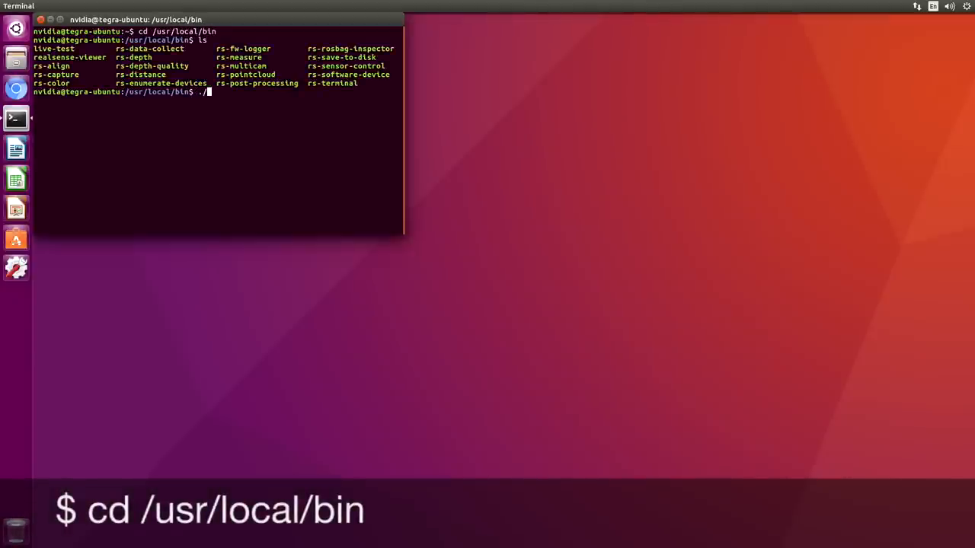
pyautogui.write('realsense-viewer')
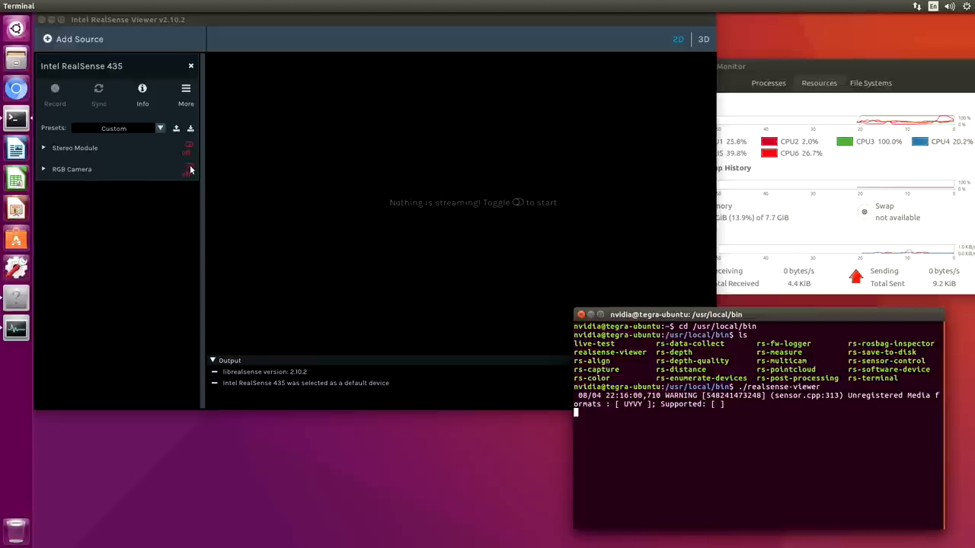
# Turn on the RGB Camera and Stereo Module streams for the RealSense 435.
pyautogui.click(186, 169)
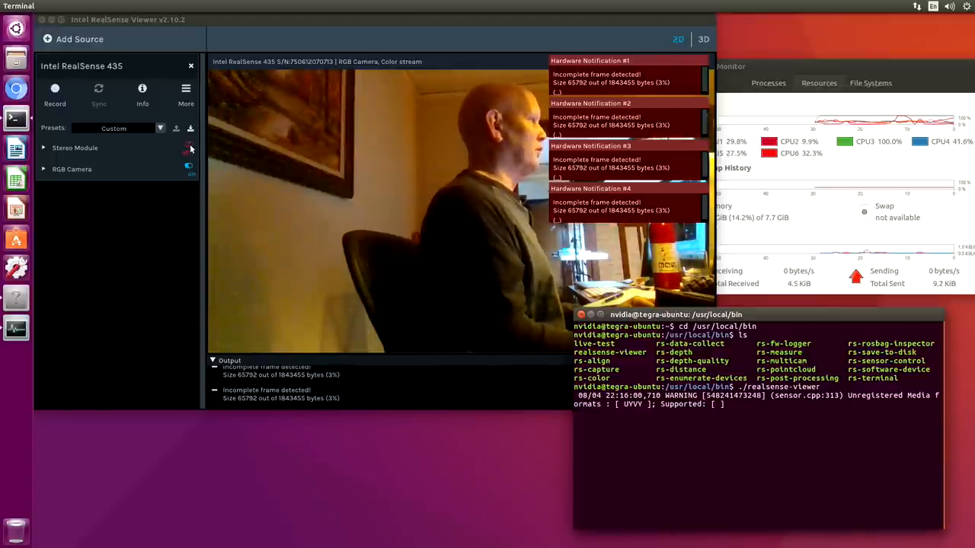
pyautogui.click(187, 148)
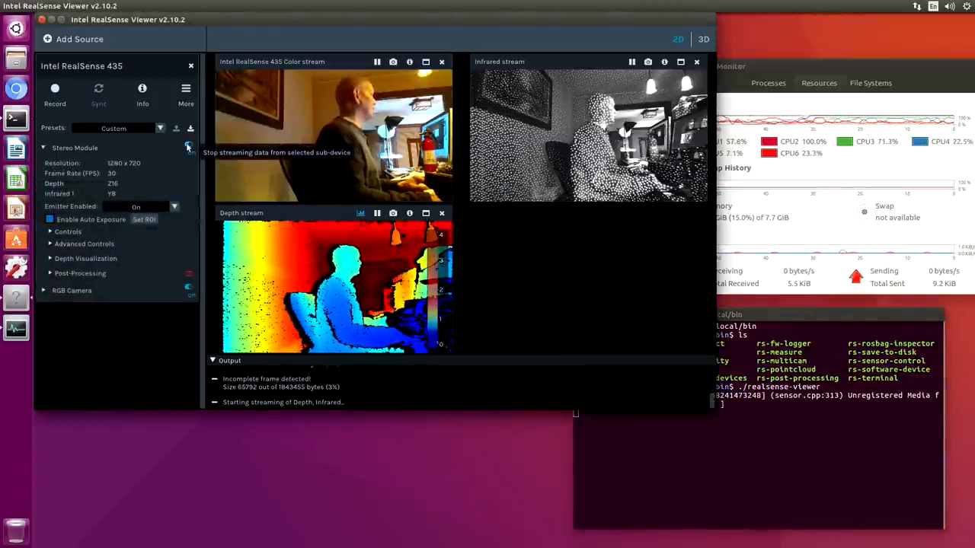
# Turn the emitter off and restart the Stereo Module with both infrared streams.
pyautogui.click(173, 206)
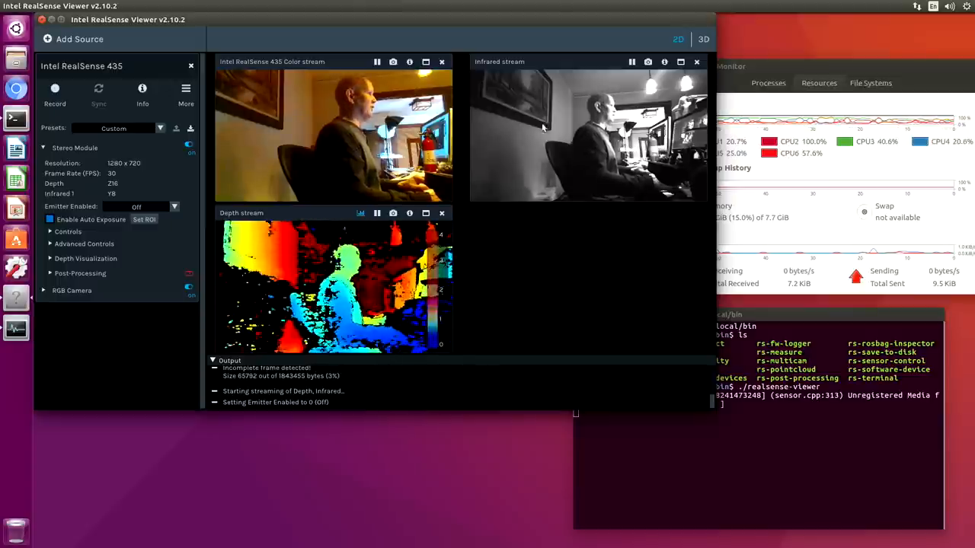
pyautogui.moveTo(564, 149)
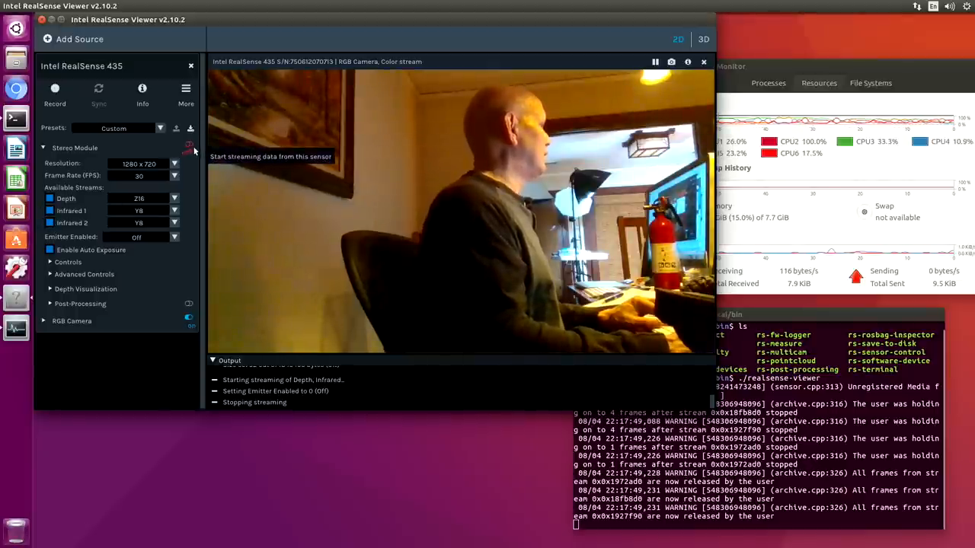
pyautogui.click(188, 147)
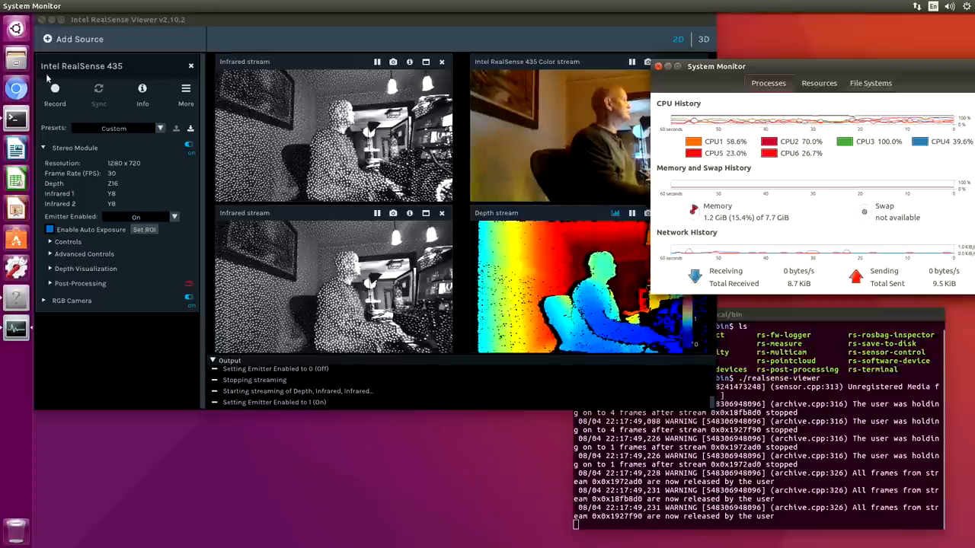
pyautogui.moveTo(219, 38)
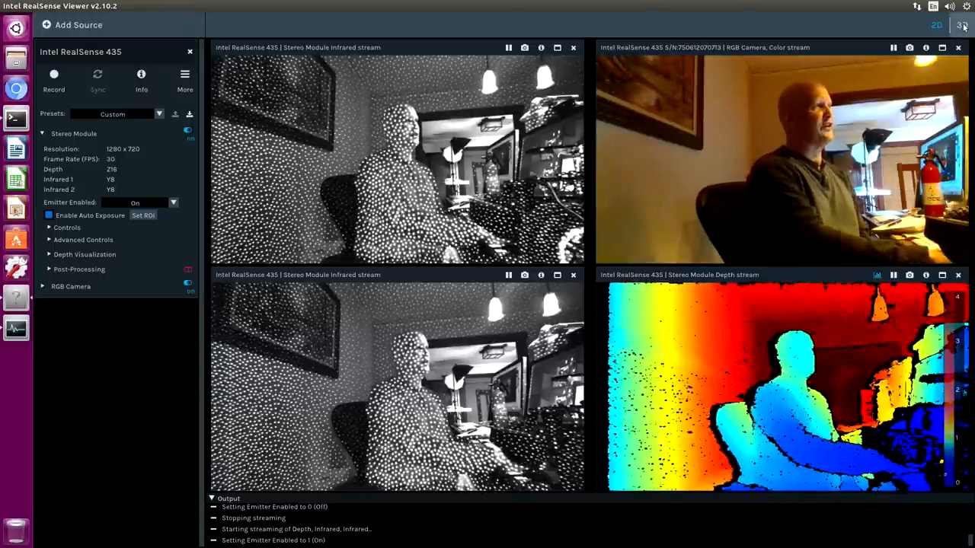
# Switch the viewer to 3D point cloud view and change the Texture Source.
pyautogui.click(962, 25)
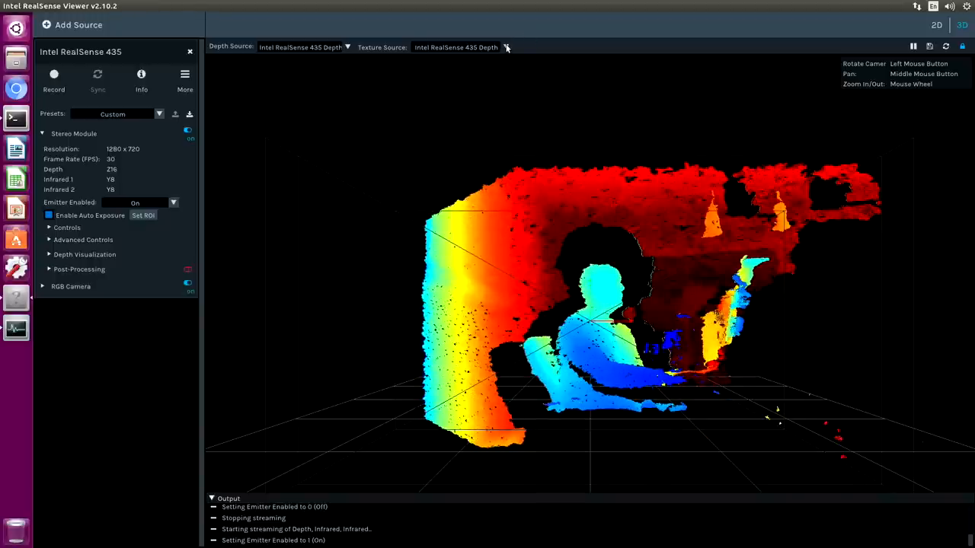
pyautogui.click(505, 48)
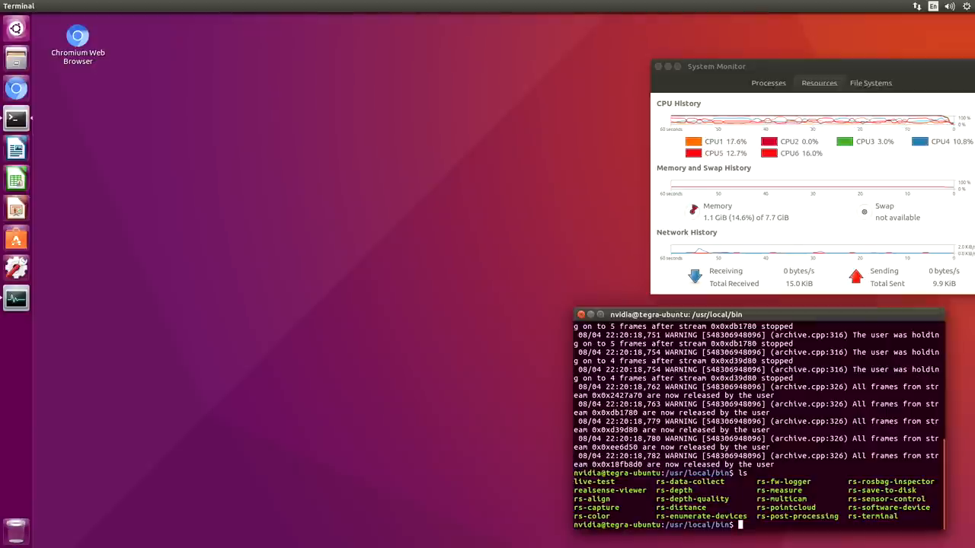
# Run the ./rs-pointcloud example from /usr/local/bin.
pyautogui.write('.r')
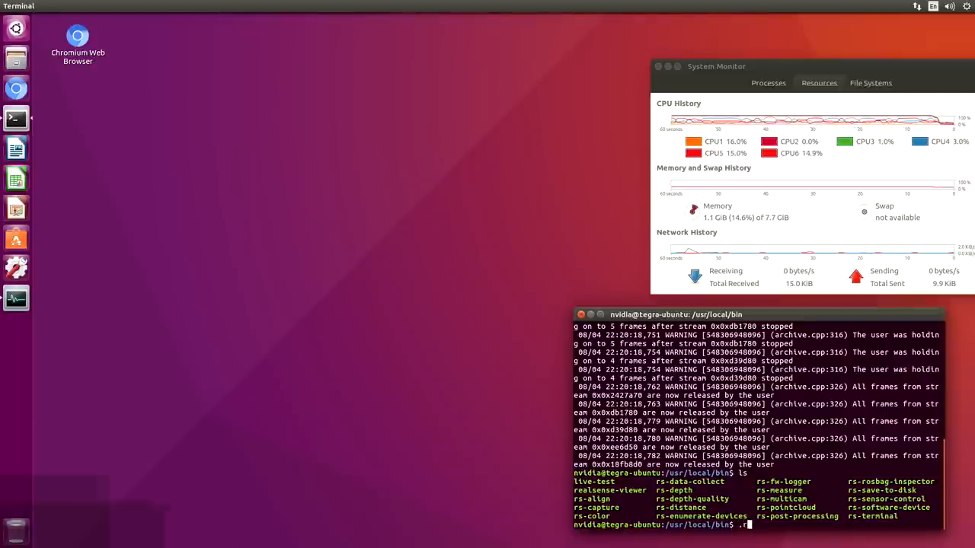
pyautogui.write('./rs-pointcloud')
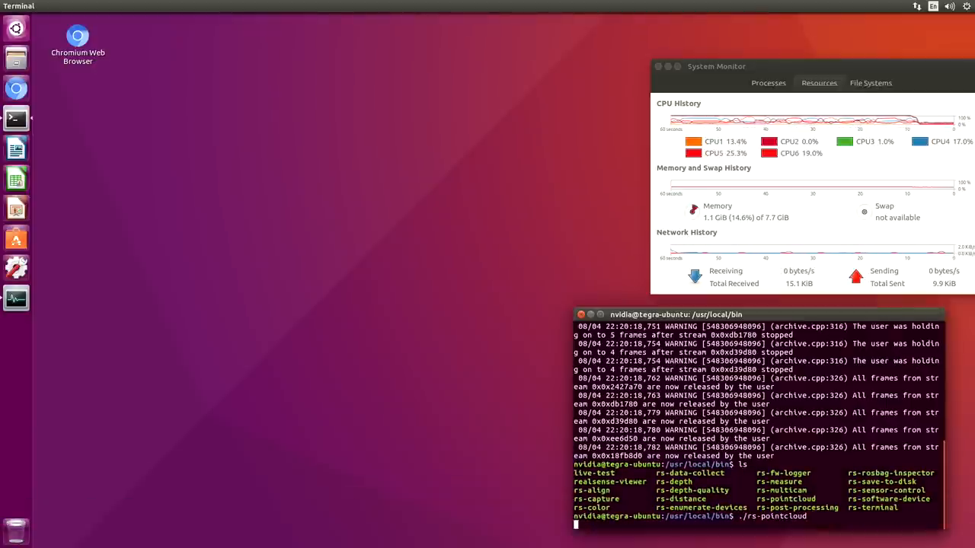
pyautogui.press('Return')
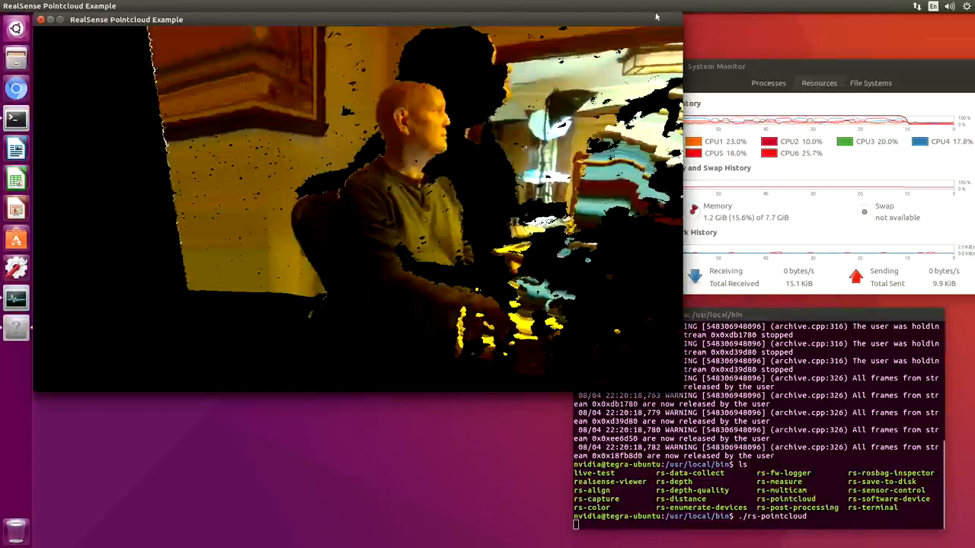